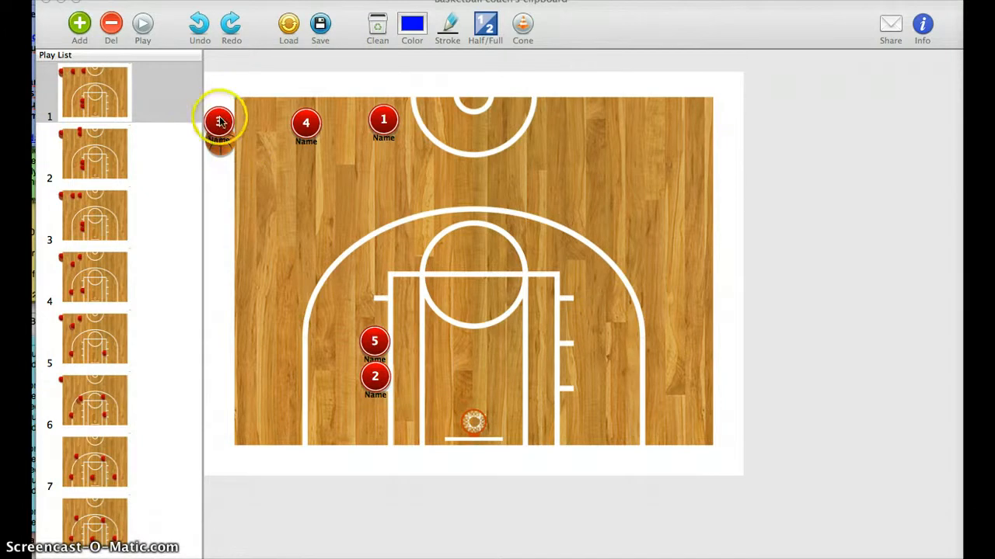
pyautogui.moveTo(217, 293)
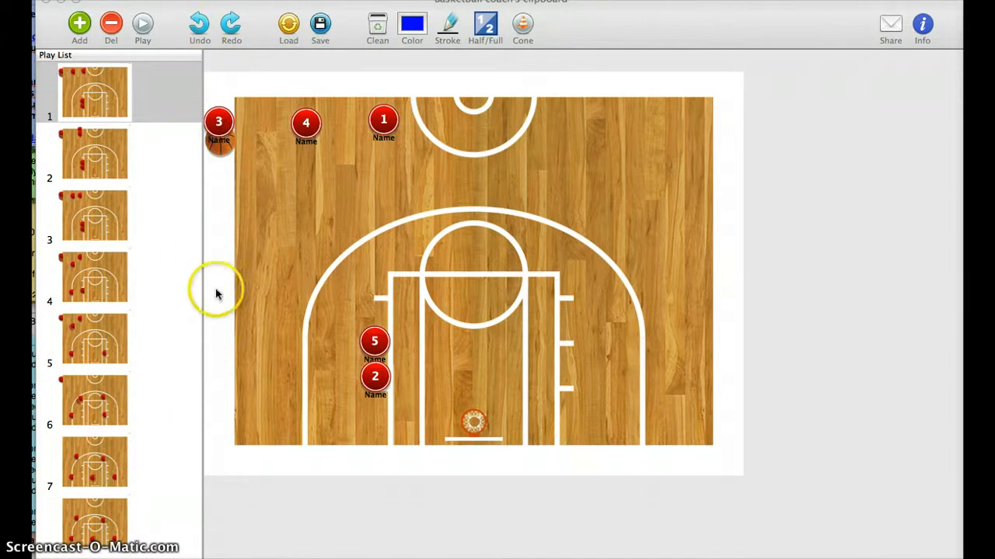
pyautogui.moveTo(219, 136)
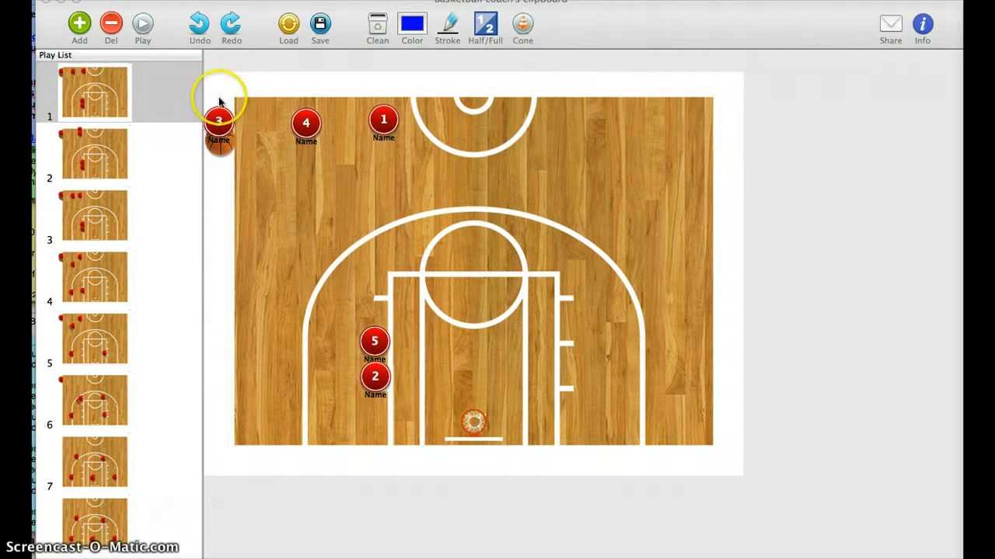
pyautogui.moveTo(730, 117)
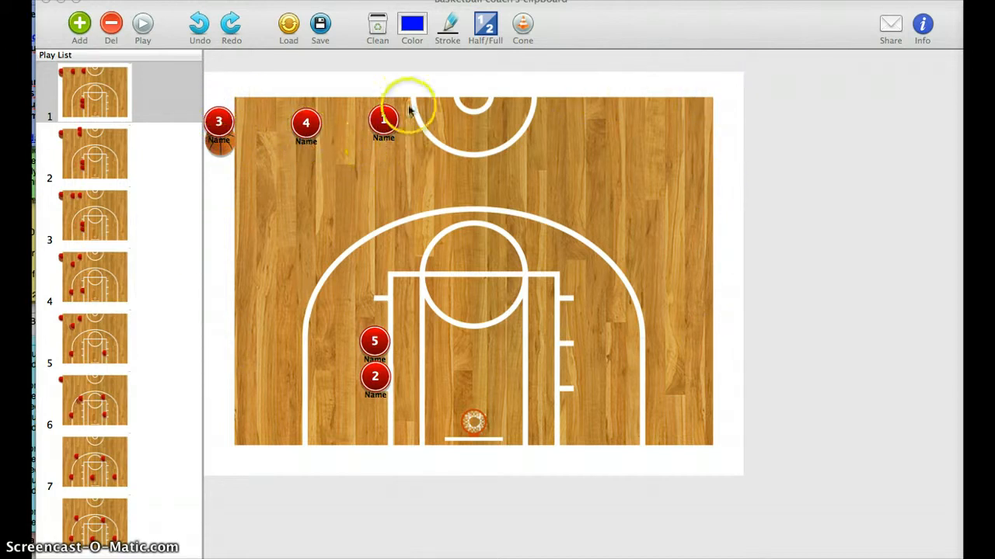
# Open frame 2, glance back at frame 1, and return to frame 2 with players 1 and 4 stacked
pyautogui.moveTo(412, 108); pyautogui.dragTo(383, 120)
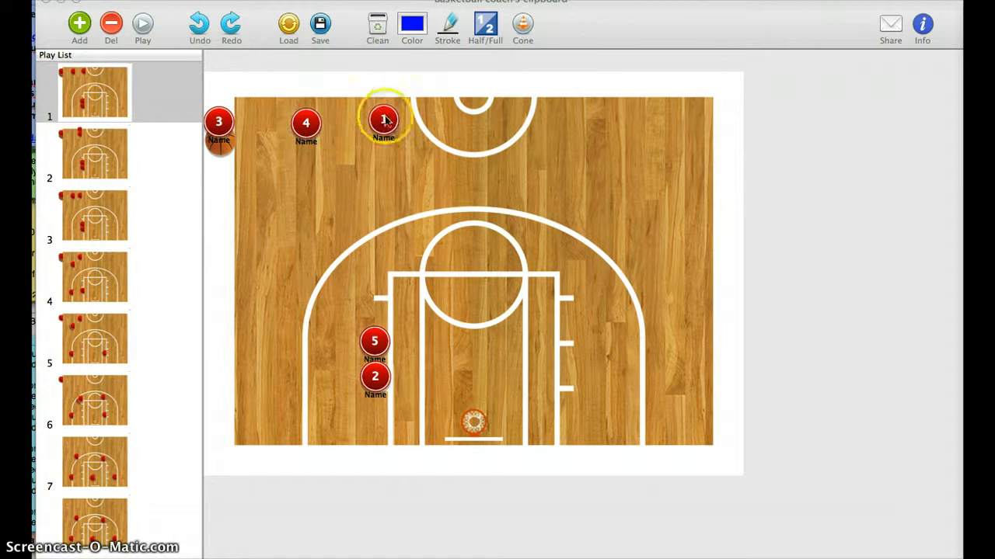
pyautogui.click(374, 341)
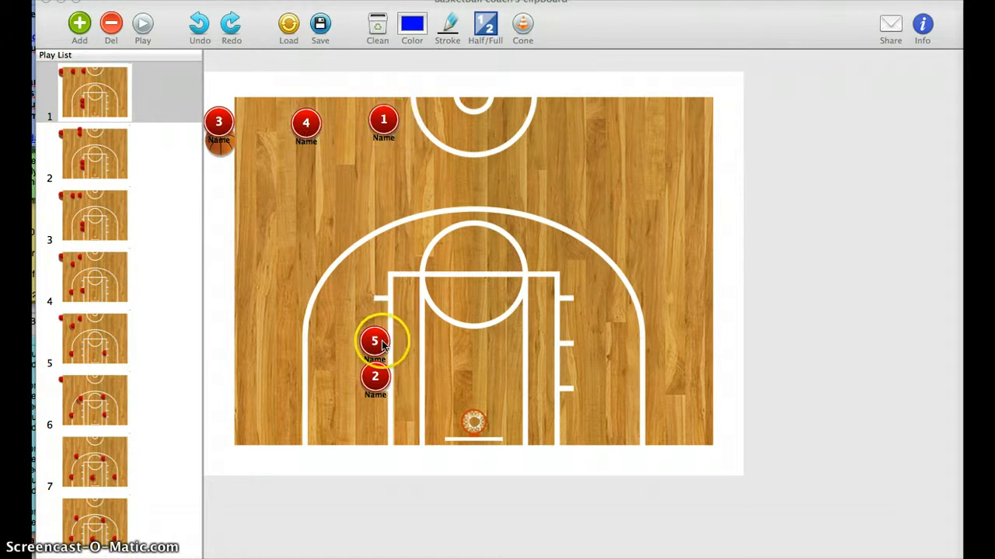
pyautogui.click(375, 377)
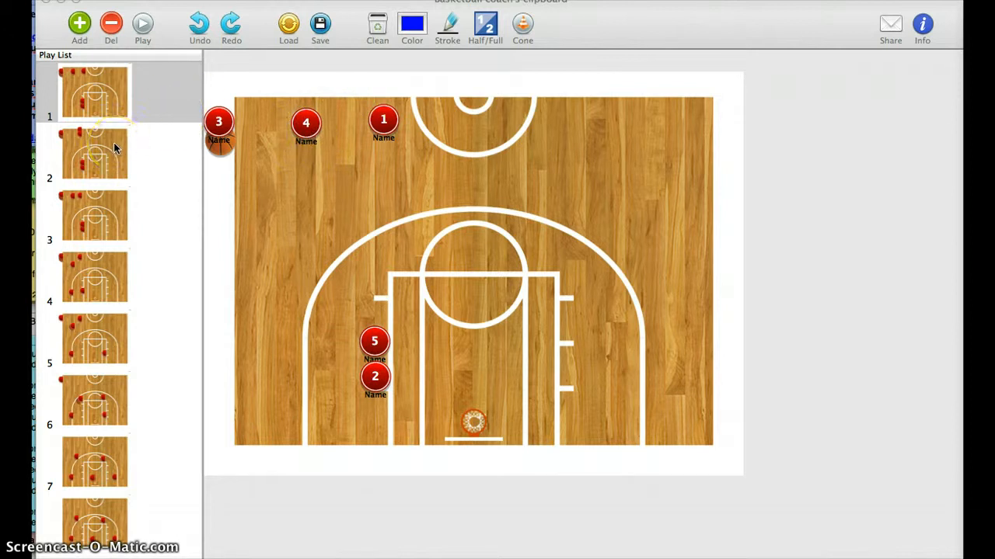
pyautogui.click(93, 153)
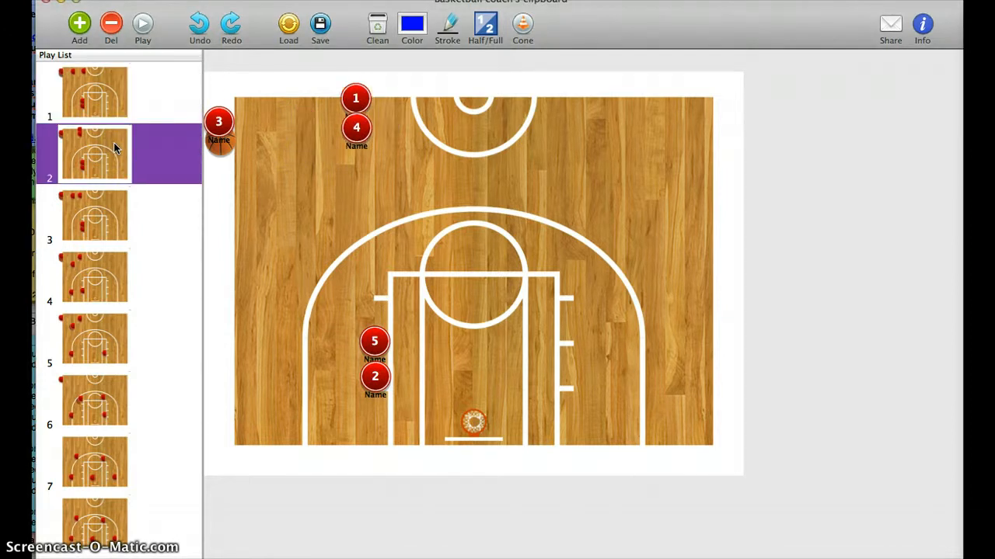
pyautogui.click(93, 94)
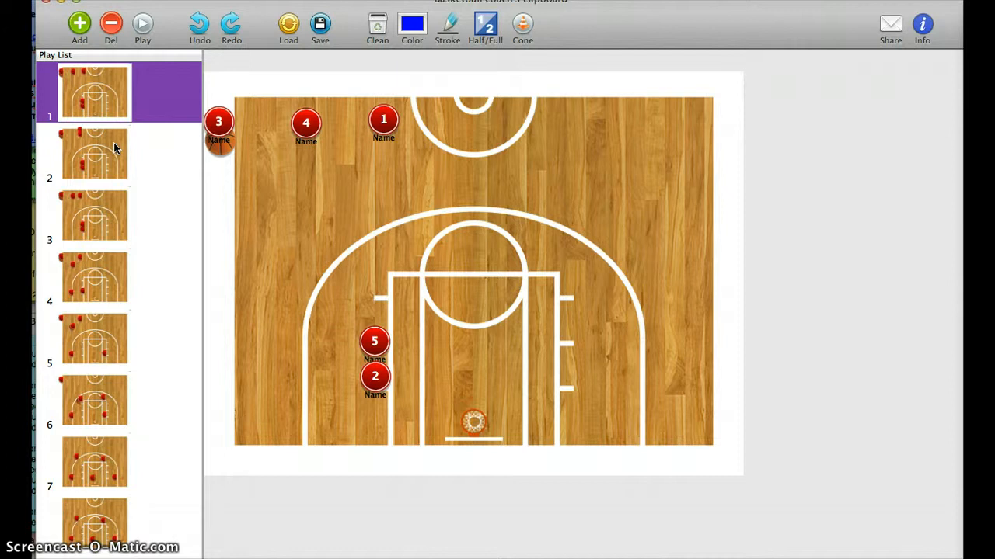
pyautogui.click(94, 154)
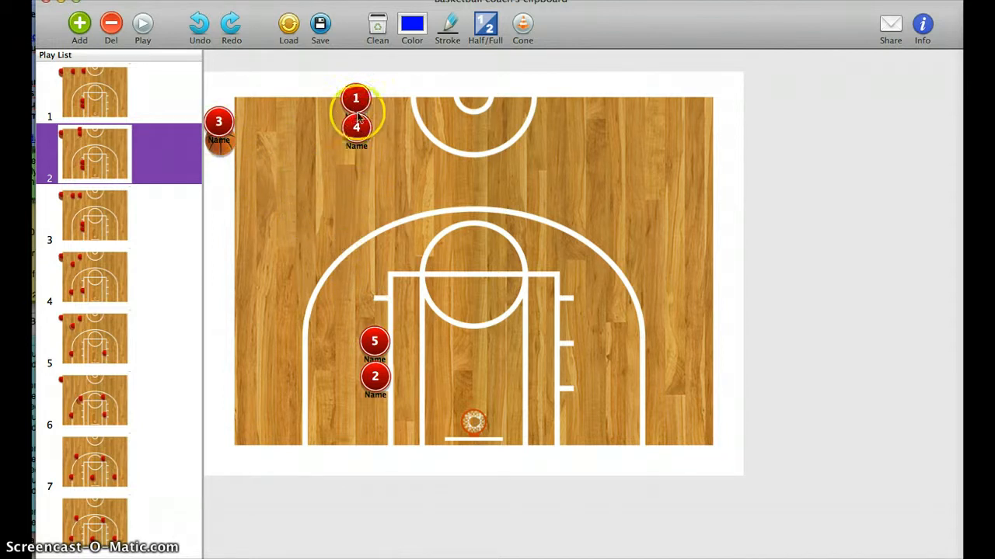
# Step from frame 3 to frame 6, where player 1 holds the ball on the left wing
pyautogui.click(93, 217)
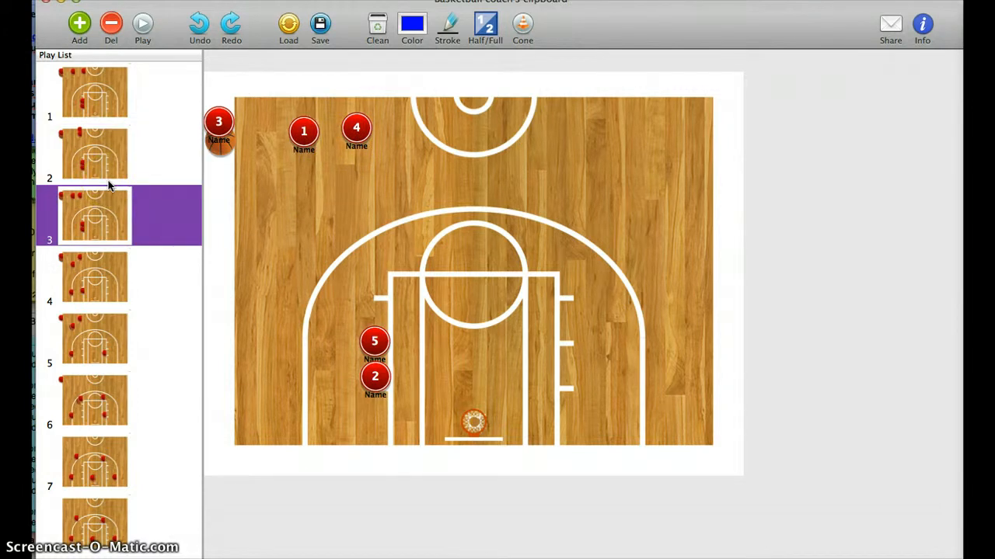
pyautogui.click(94, 277)
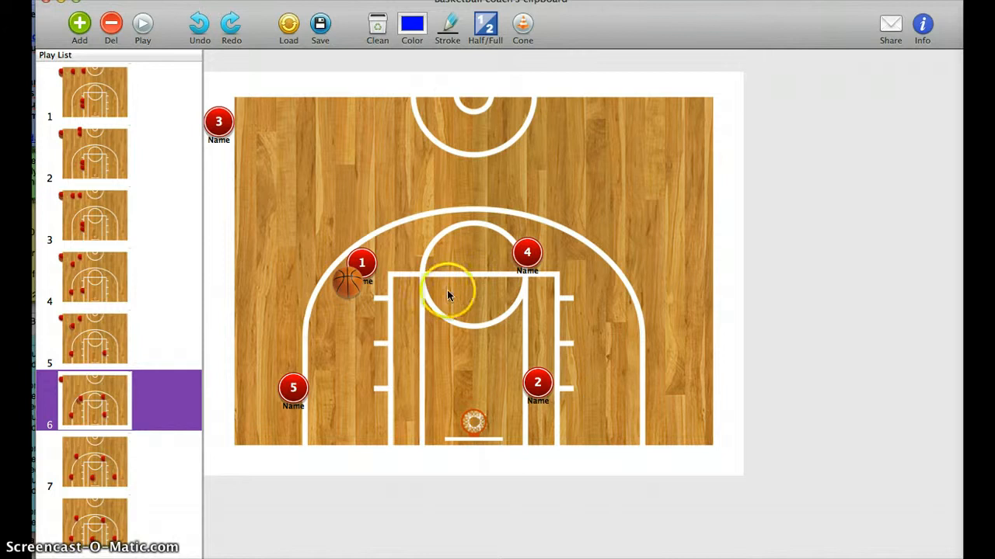
# View frame 7 with player 1 at the basket, then animate the play full screen from frame 1
pyautogui.click(93, 462)
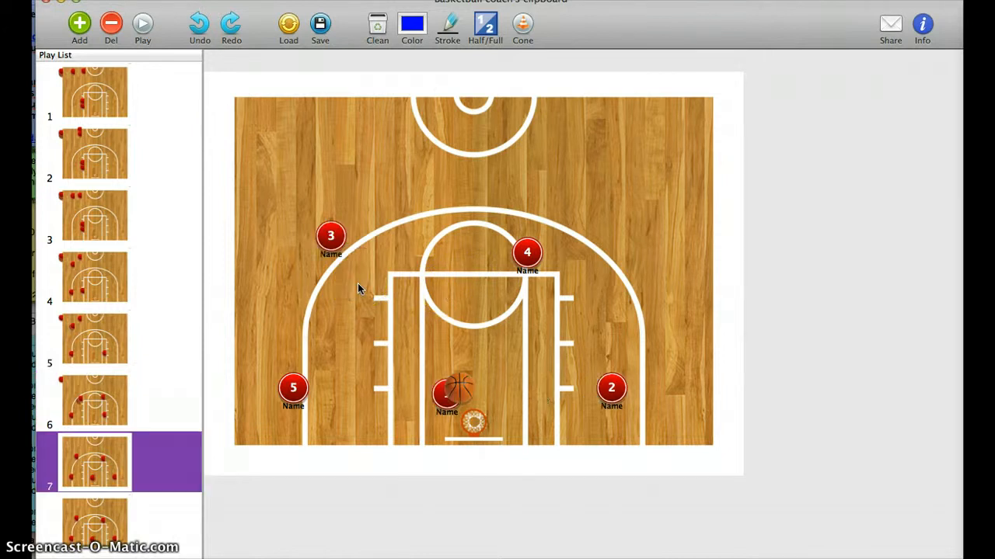
pyautogui.click(612, 387)
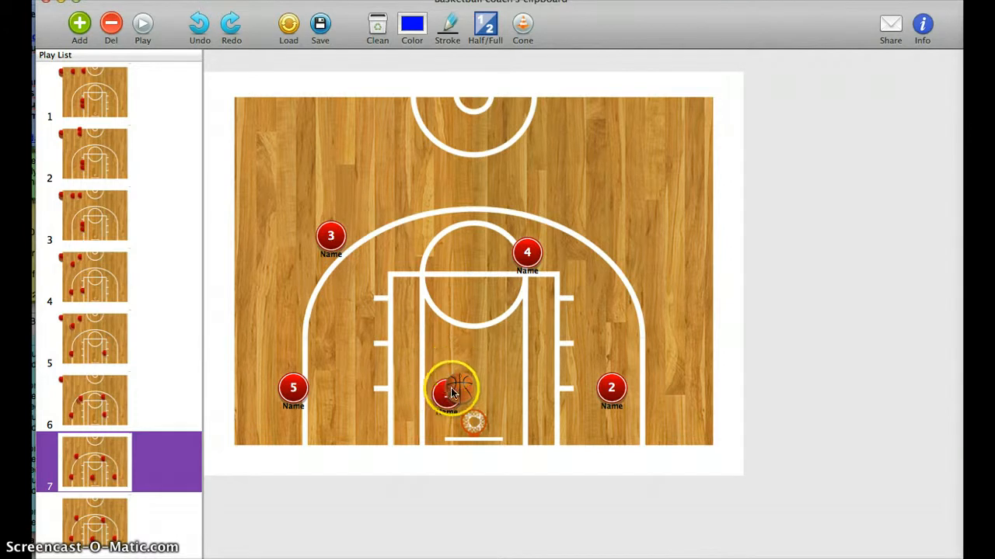
pyautogui.moveTo(559, 393)
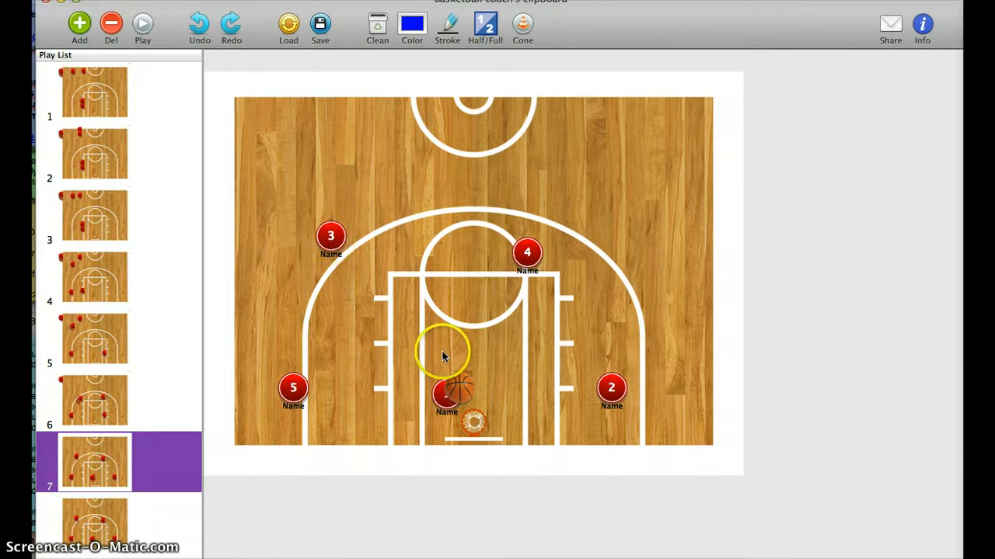
pyautogui.click(95, 93)
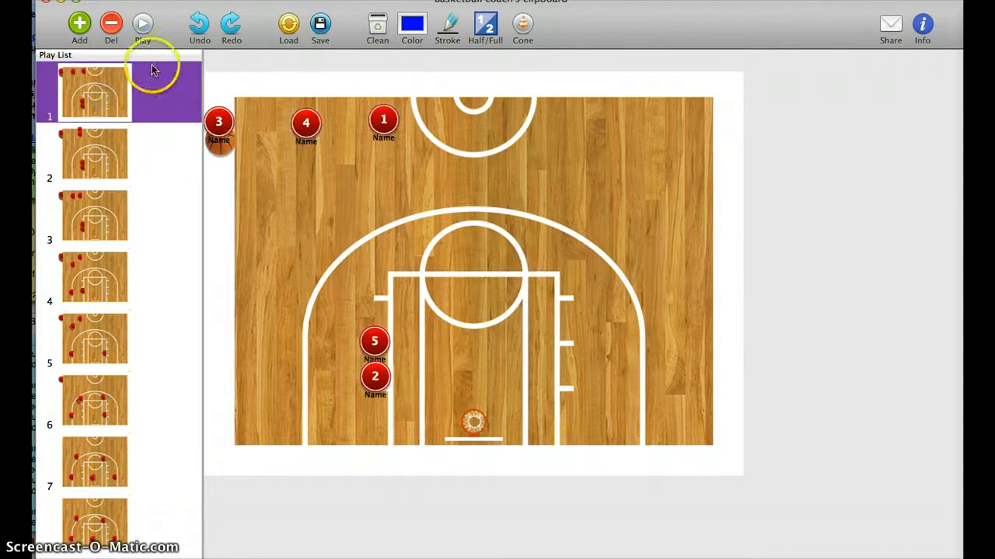
pyautogui.click(143, 23)
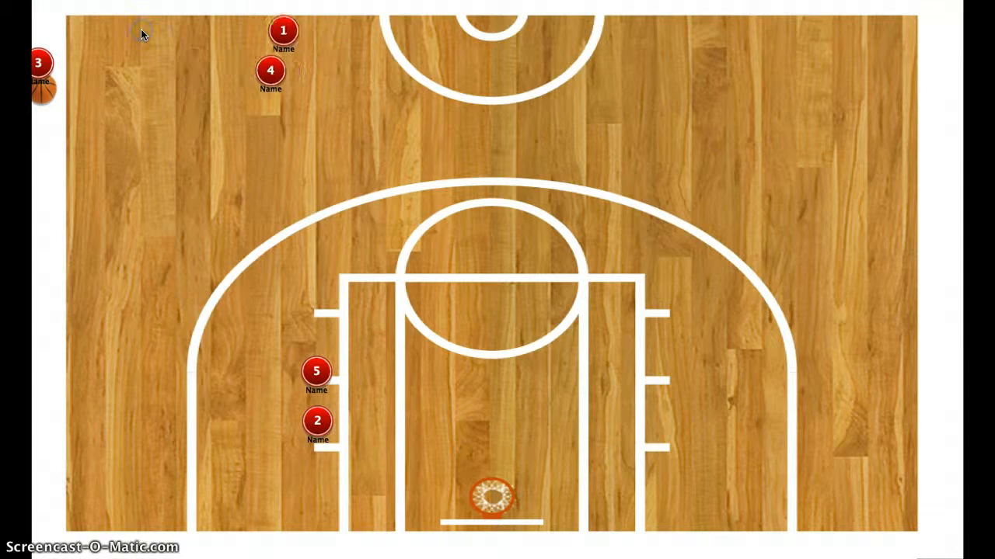
pyautogui.moveTo(283, 31); pyautogui.dragTo(189, 159)
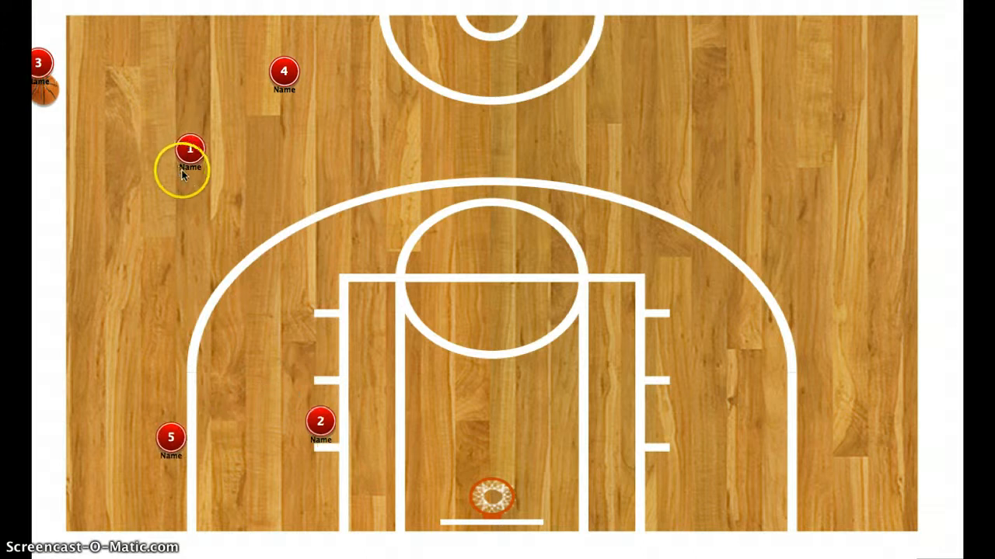